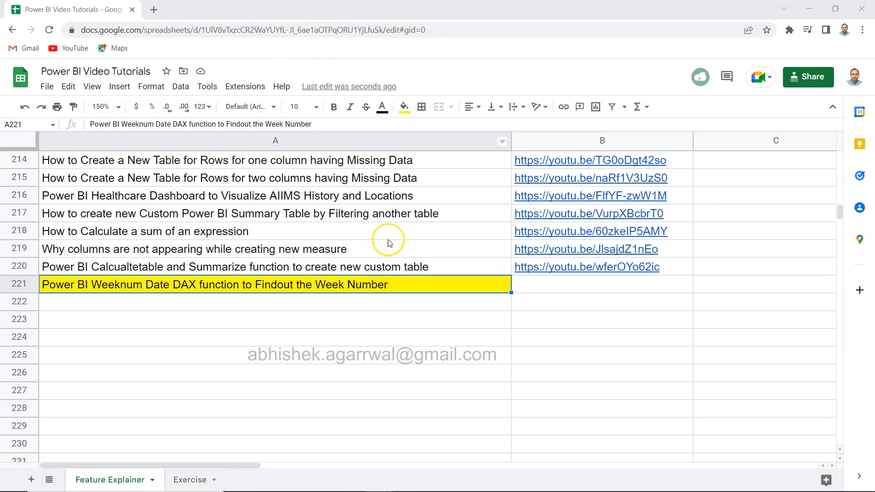
pyautogui.moveTo(311, 264)
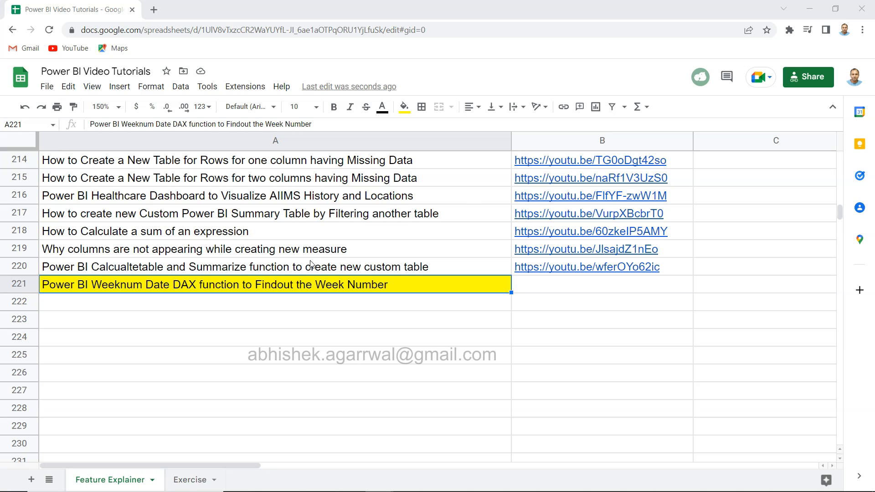
pyautogui.moveTo(384, 187)
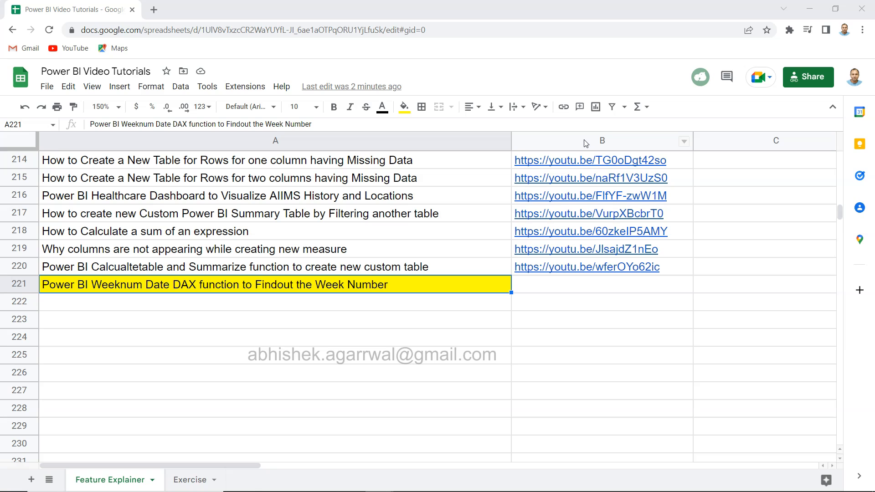
pyautogui.moveTo(424, 223)
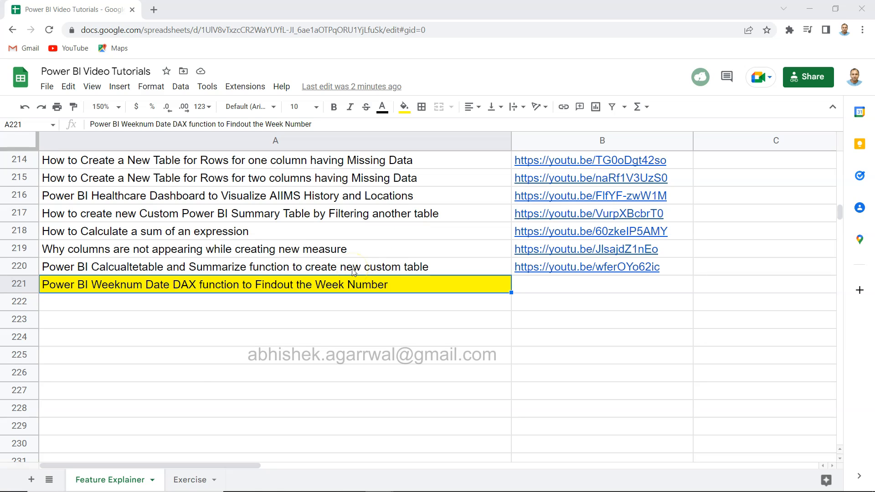
# - Switch to the Exercise sheet, then return to the Feature Explainer sheet
pyautogui.click(190, 480)
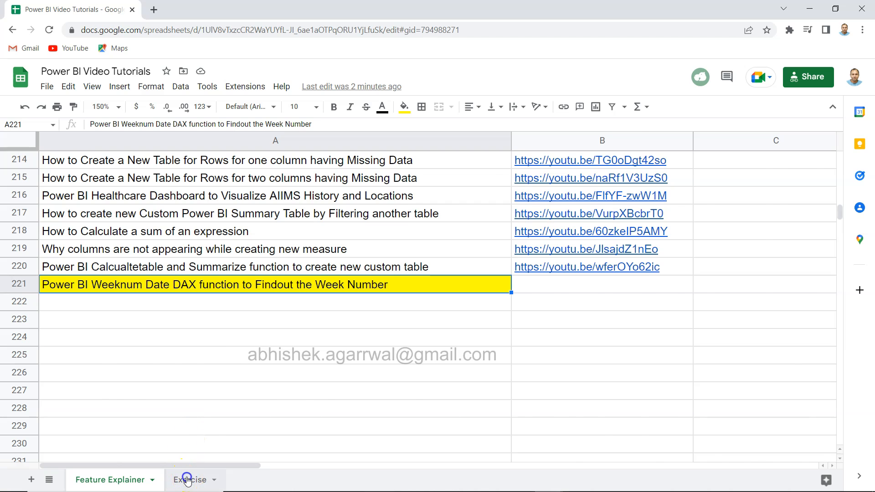
pyautogui.click(190, 479)
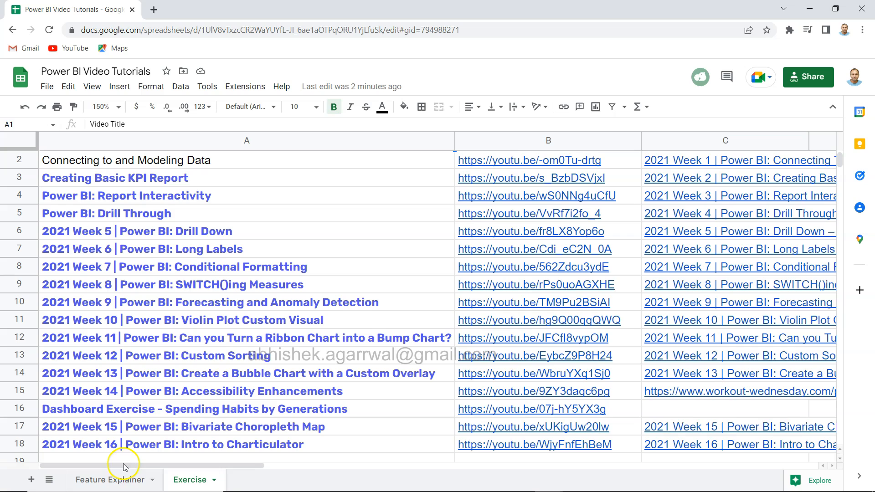
pyautogui.click(109, 480)
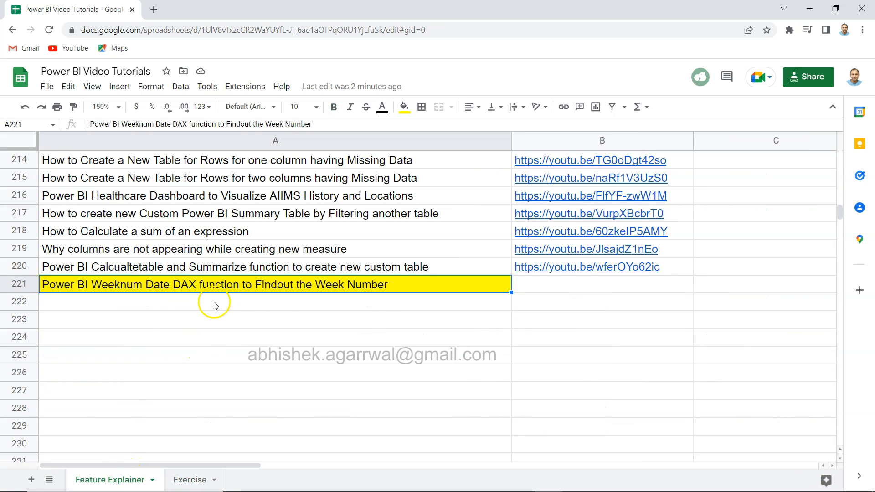
pyautogui.moveTo(378, 309)
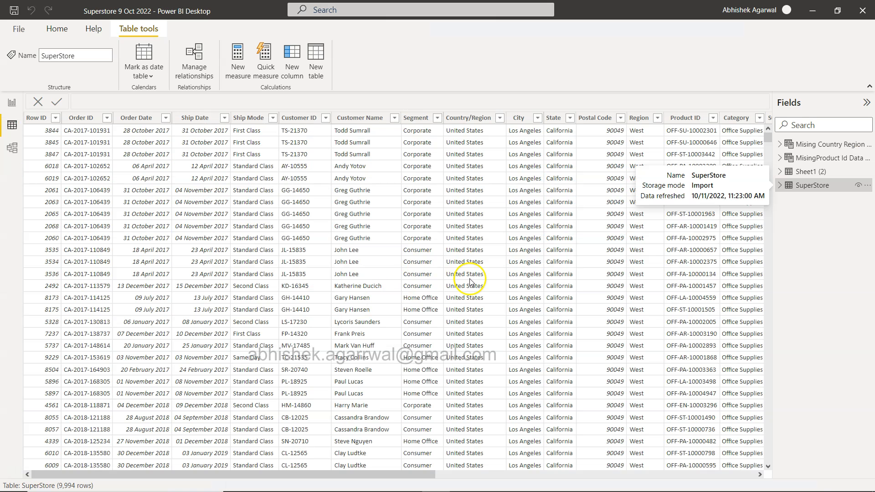
pyautogui.moveTo(466, 232)
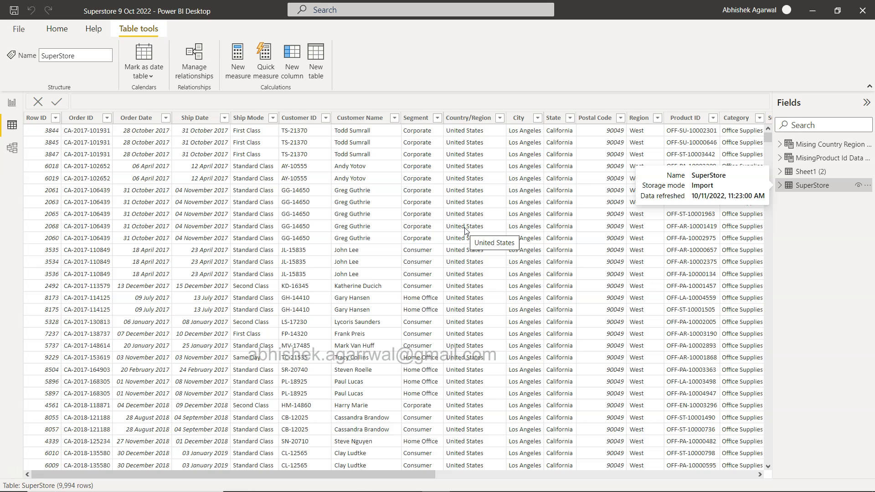
pyautogui.moveTo(816, 194)
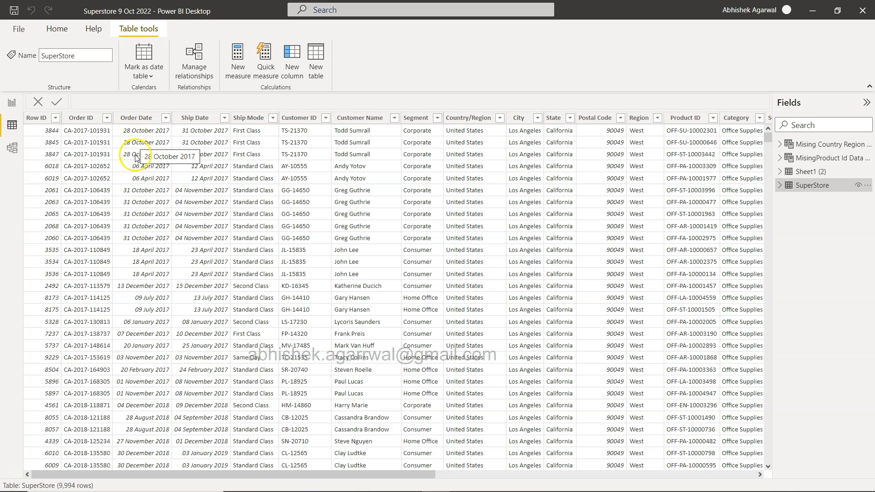
pyautogui.moveTo(136, 198)
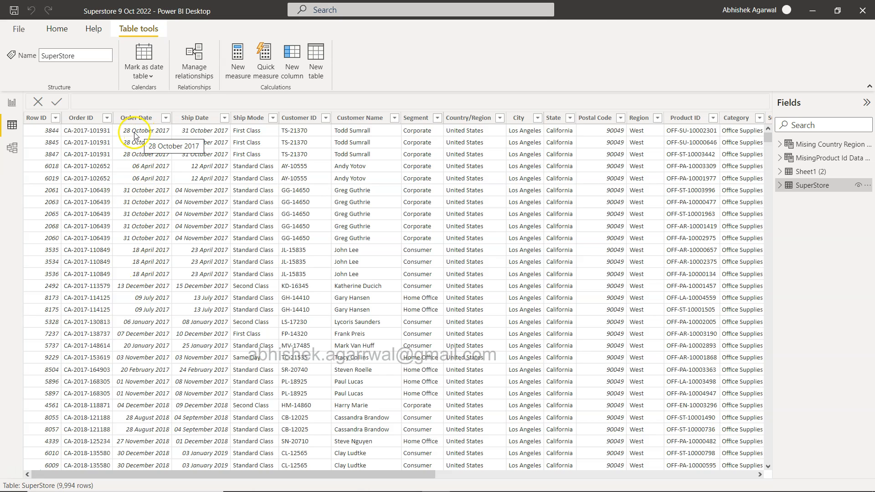
pyautogui.moveTo(136, 201)
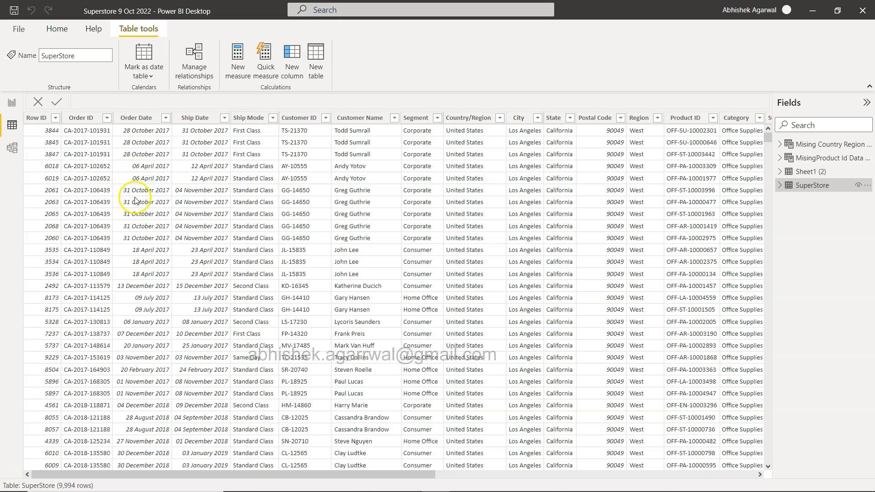
pyautogui.moveTo(137, 154)
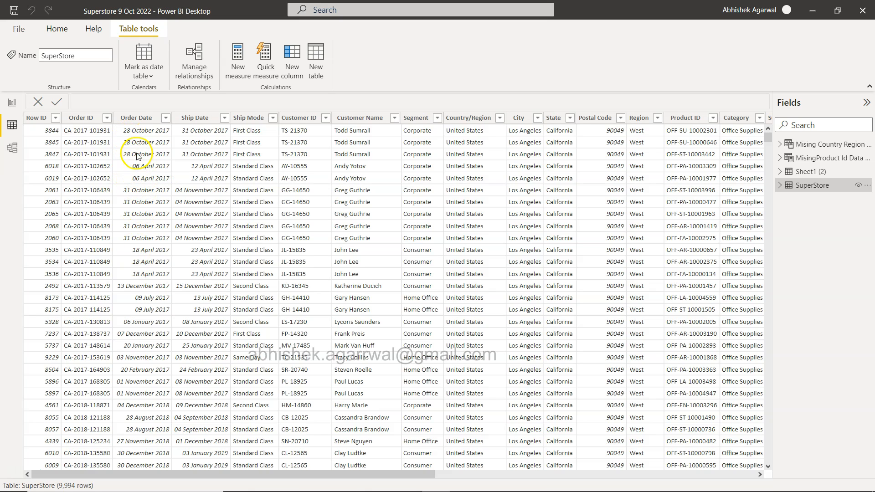
pyautogui.moveTo(146, 249)
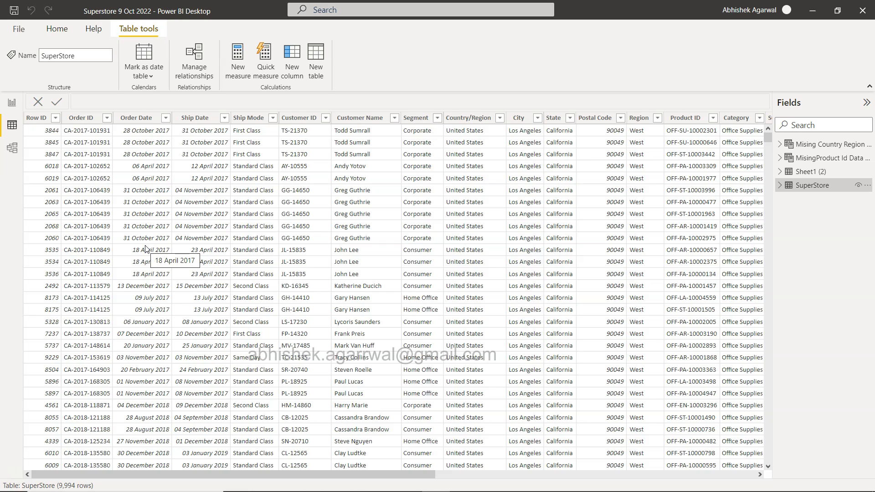
pyautogui.moveTo(170, 163)
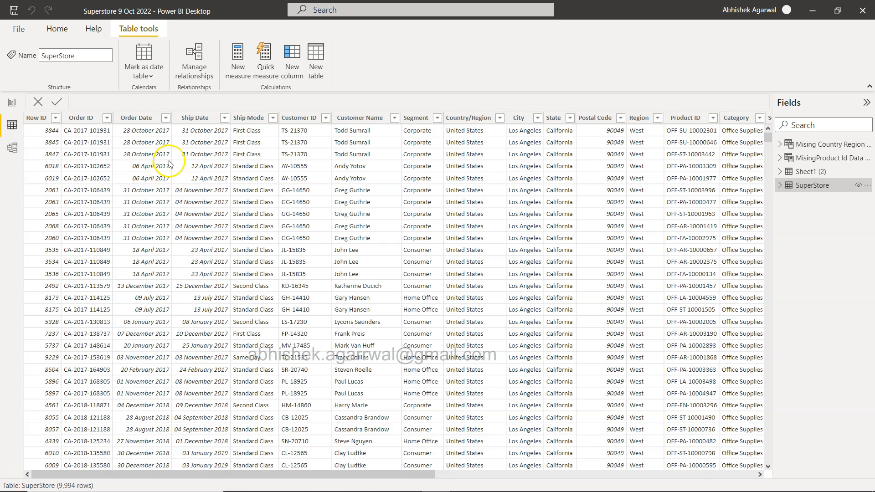
pyautogui.moveTo(147, 166)
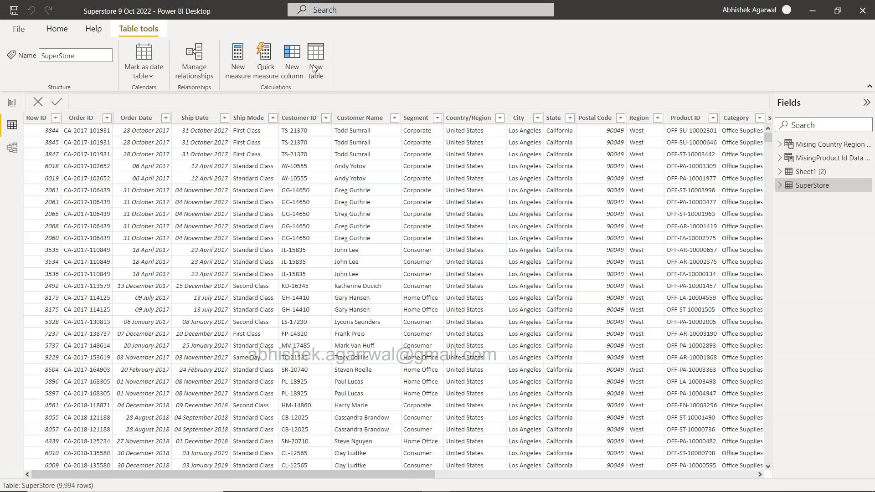
# - Write OrderCalendar = CALENDAR(MIN(SuperStore[Order Date]), MAX(SuperStore[Order Date])) as a new table
pyautogui.click(316, 58)
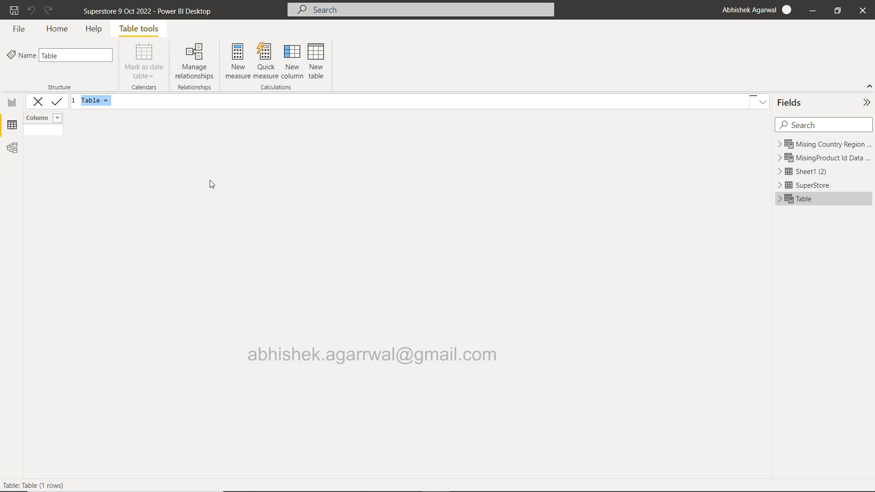
pyautogui.write('OrderCalender')
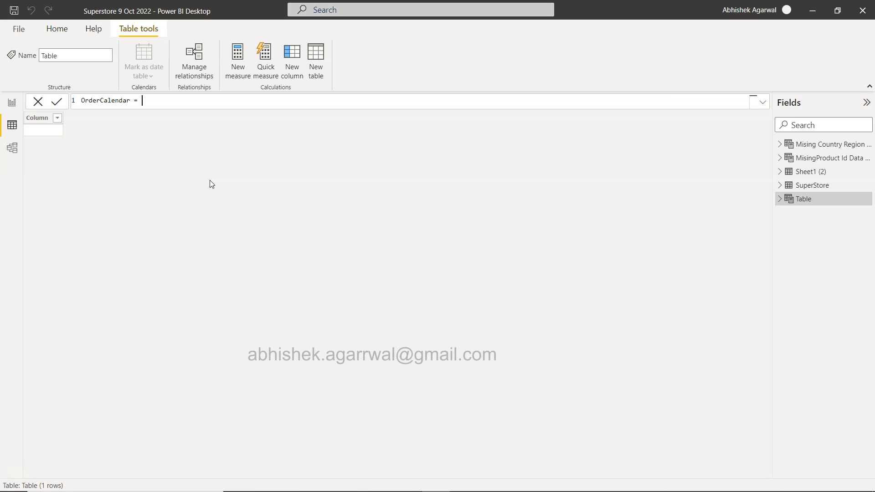
pyautogui.write('cal')
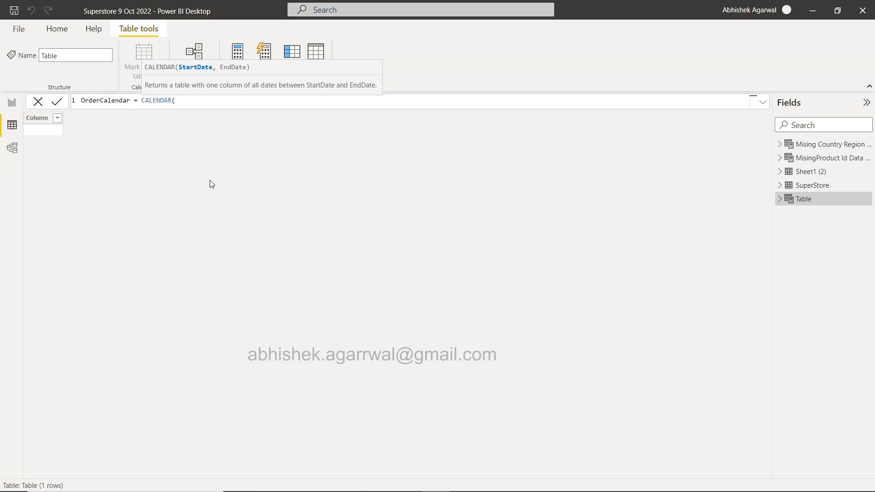
pyautogui.write('min')
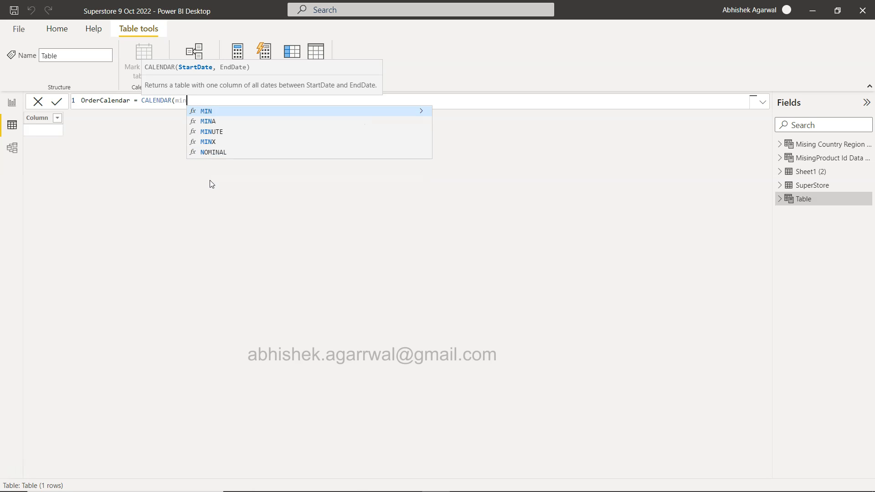
pyautogui.write('MIN(or')
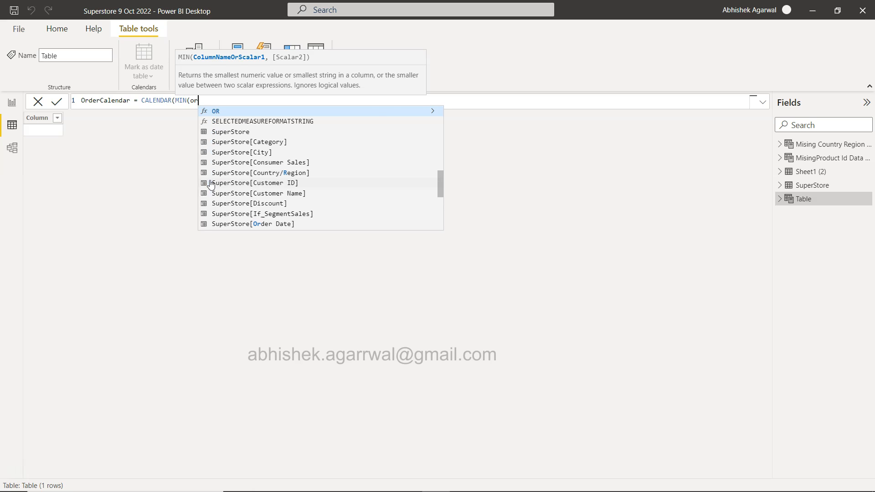
pyautogui.write('der Date]')
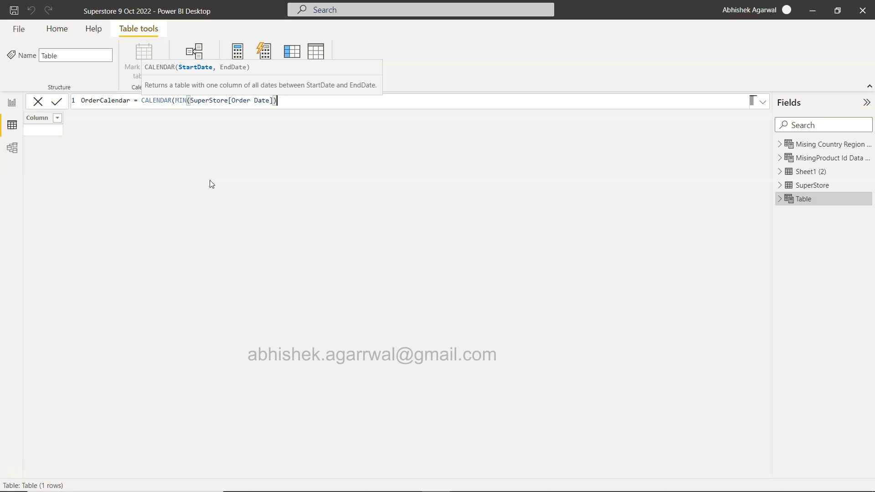
pyautogui.write(',')
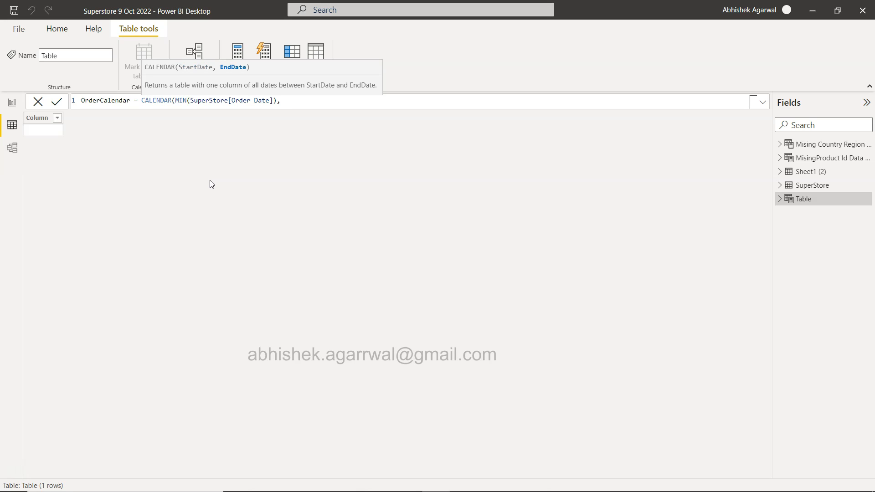
pyautogui.write('MAX(')
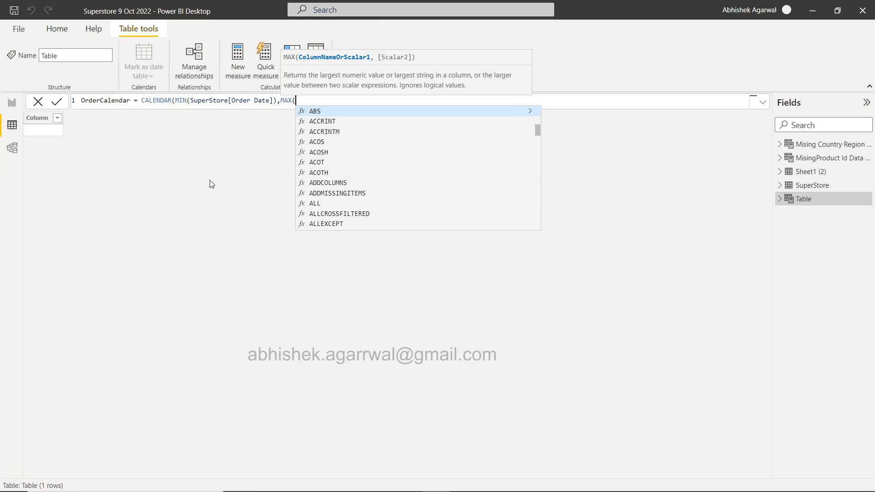
pyautogui.write('order Date]')
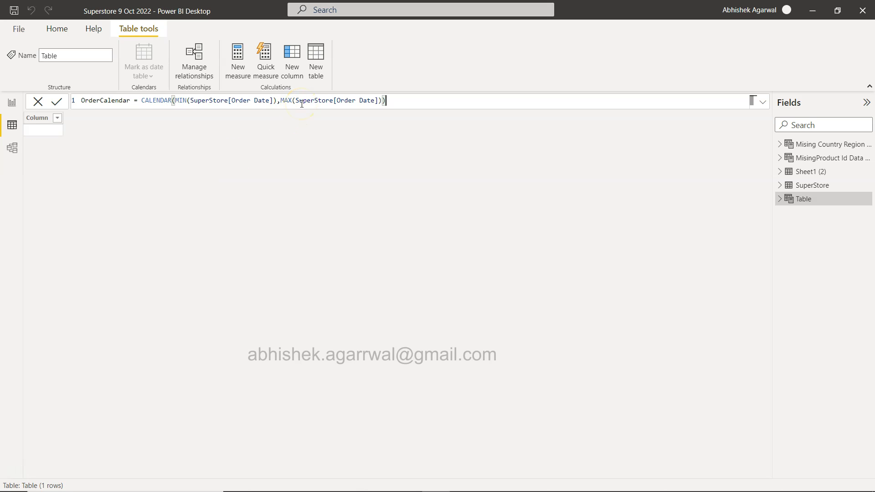
pyautogui.moveTo(52, 133)
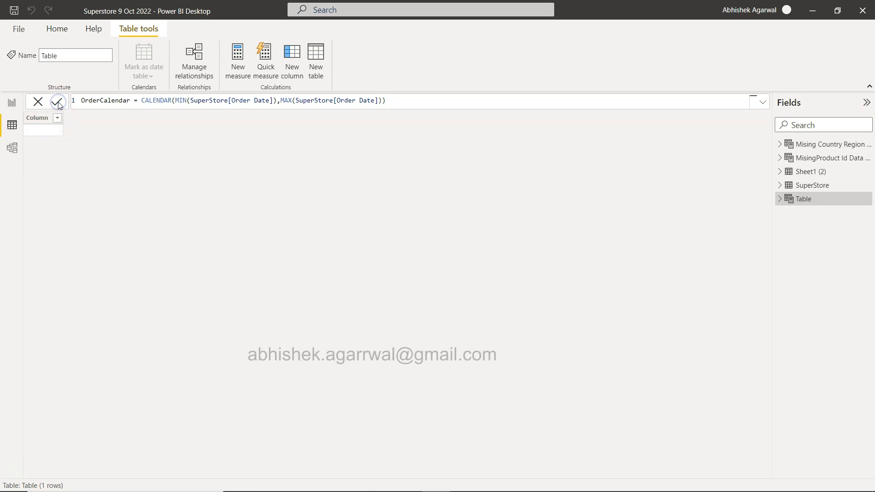
# - Commit the OrderCalendar formula, producing 1,458 dates starting 03-01-2017
pyautogui.click(56, 101)
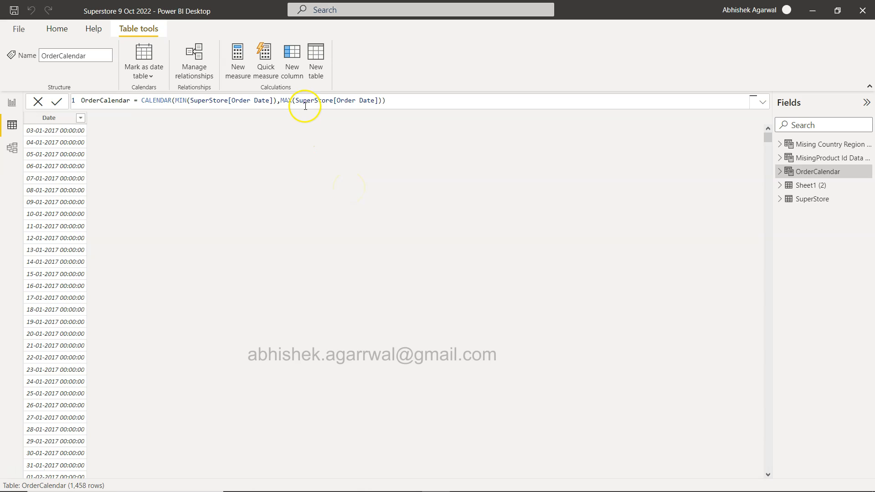
pyautogui.moveTo(307, 143)
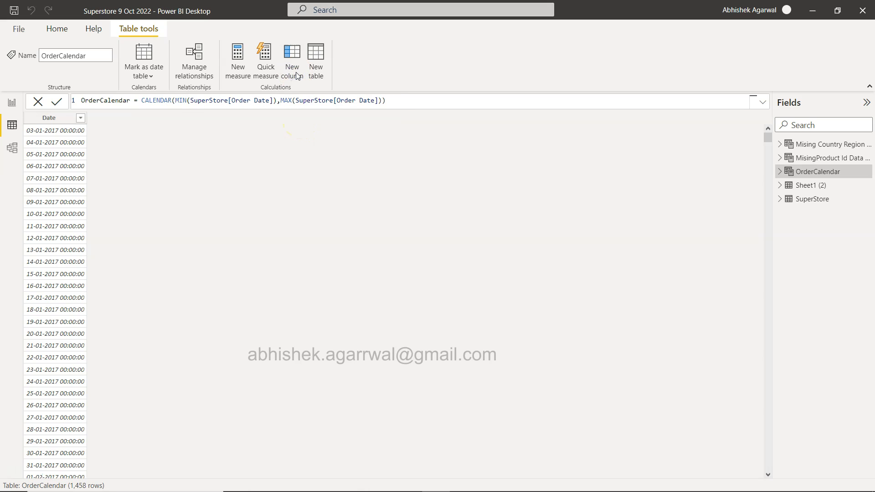
# - Add a column with formula Week Number = WEEKNUM(OrderCalendar[Date]) using autocomplete
pyautogui.click(291, 60)
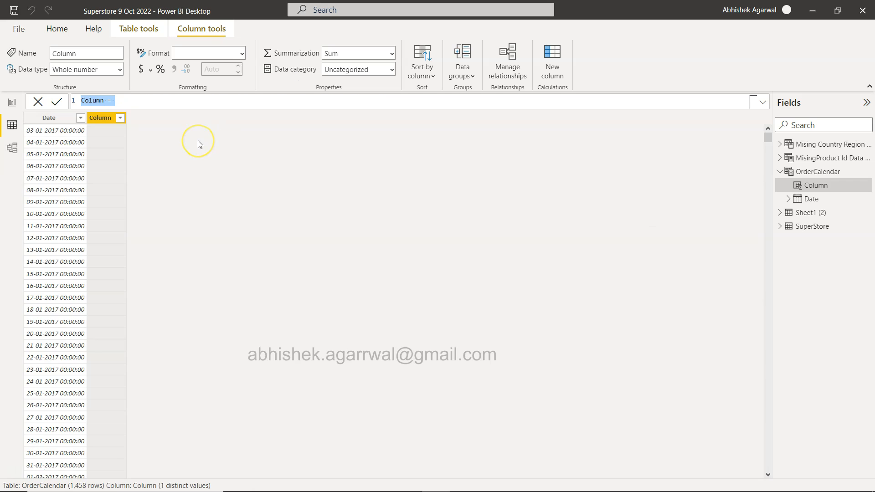
pyautogui.write('Week Number')
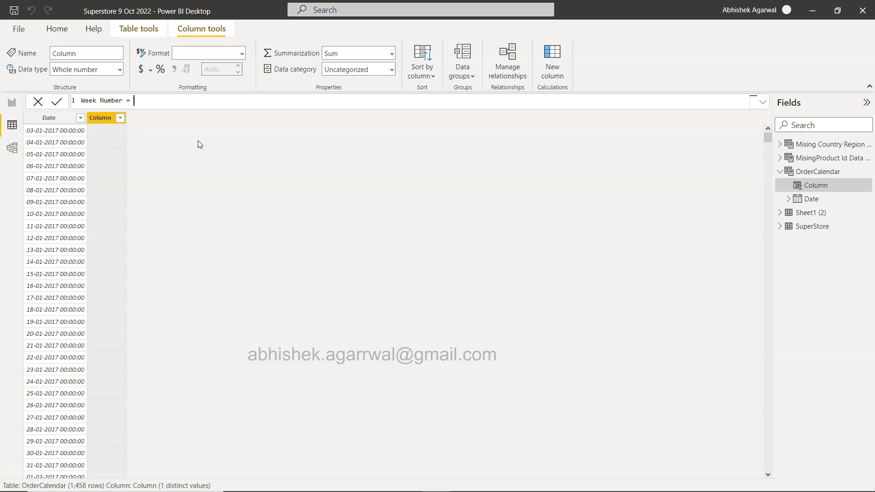
pyautogui.write('week')
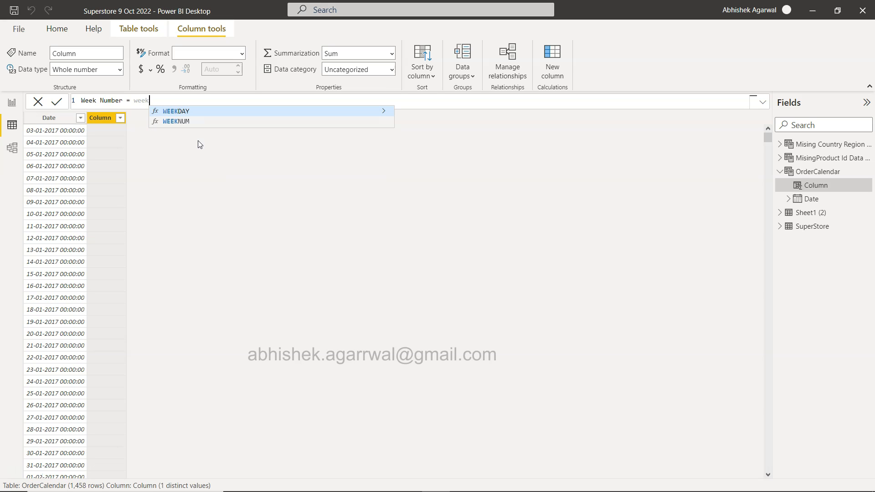
pyautogui.click(175, 121)
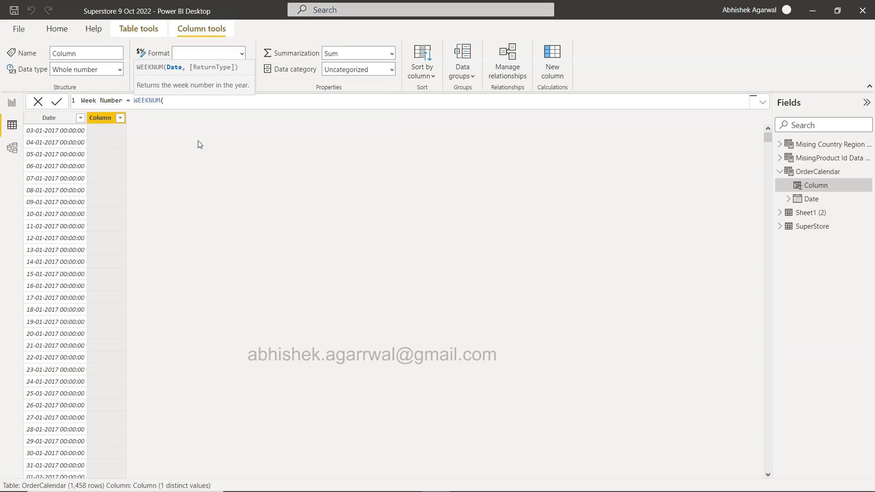
pyautogui.write('orderCalendar[Date])')
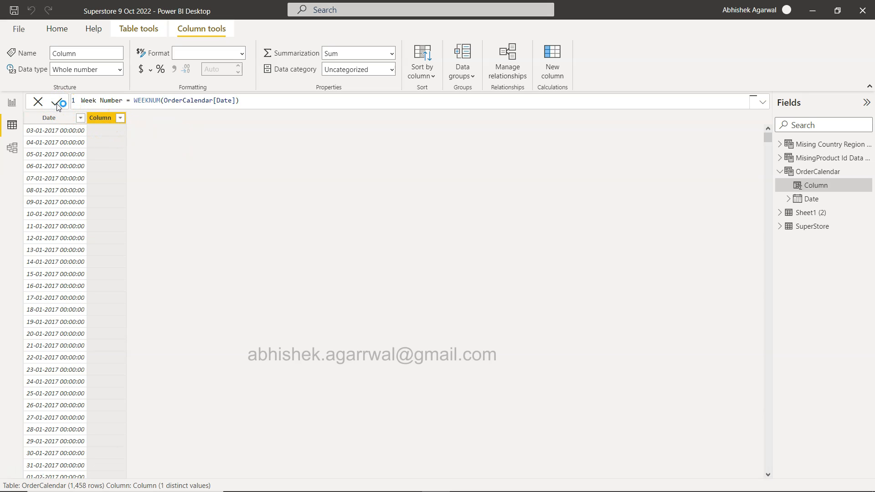
# - Commit Week Number, review its filter list, then add a comma after [Date]
pyautogui.click(57, 102)
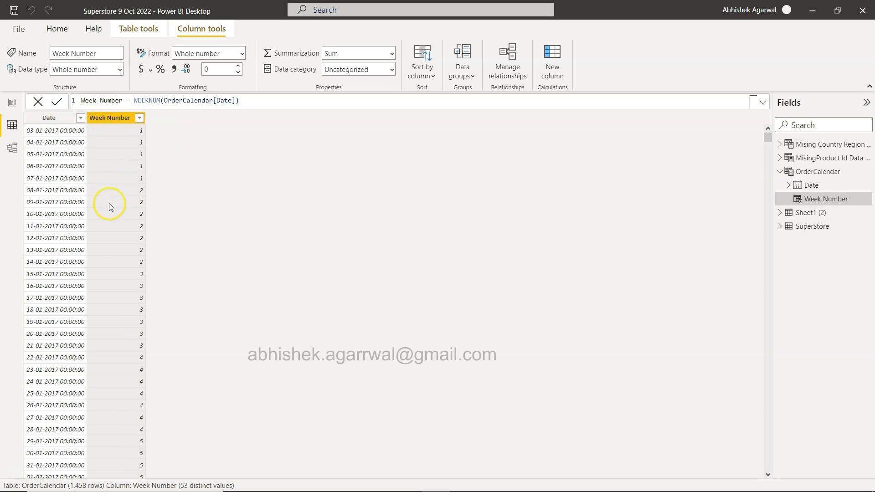
pyautogui.moveTo(142, 175)
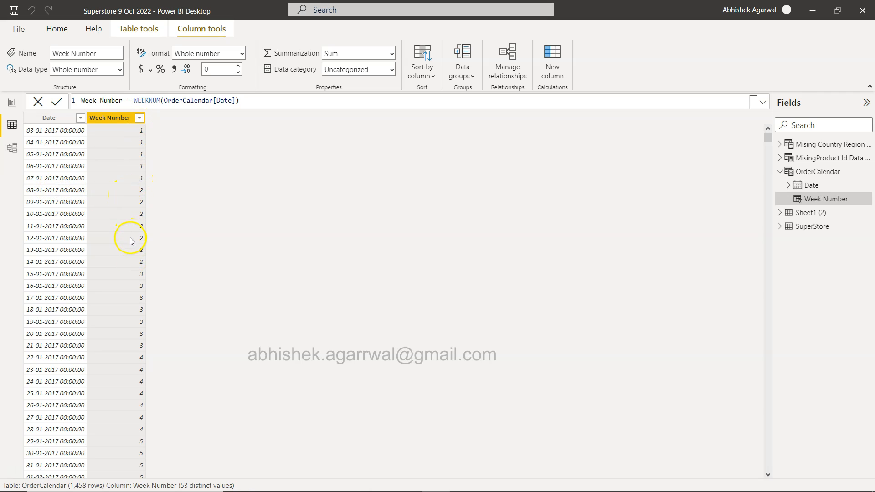
pyautogui.click(138, 118)
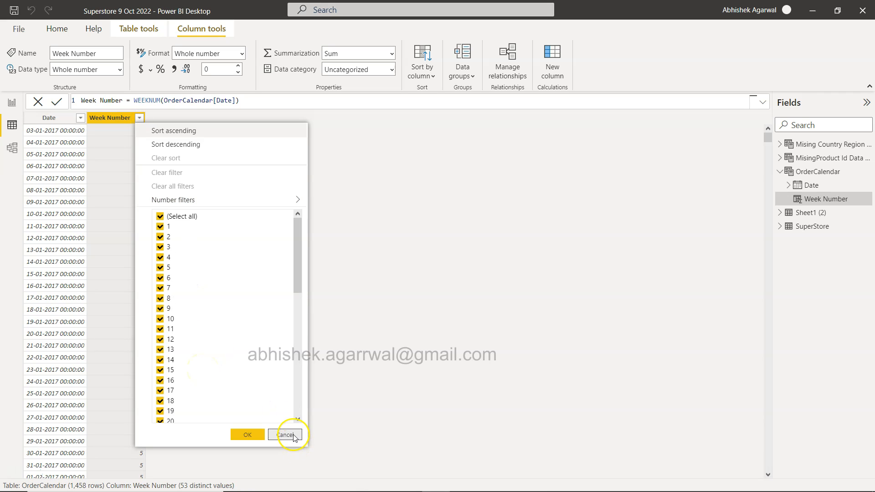
pyautogui.click(286, 434)
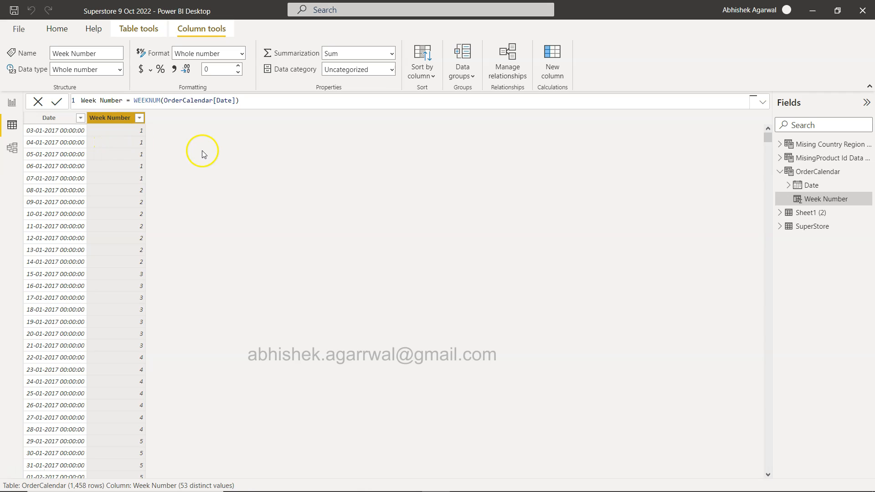
pyautogui.doubleClick(141, 101)
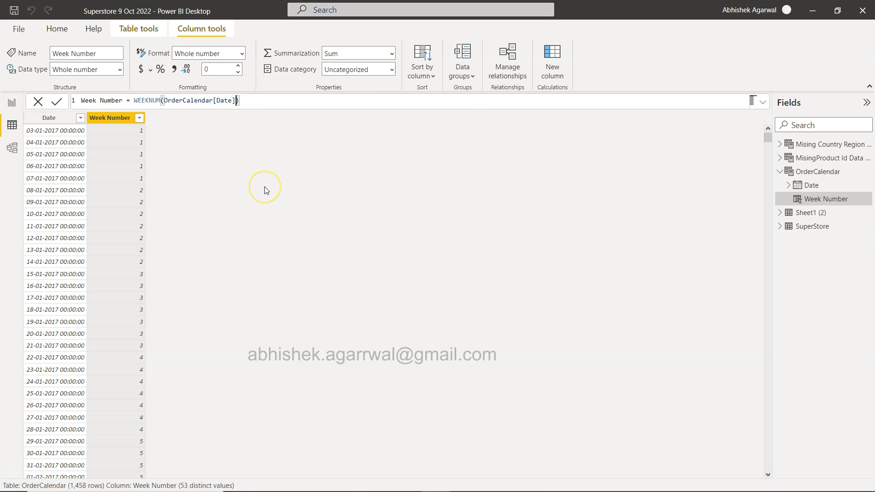
pyautogui.write(',')
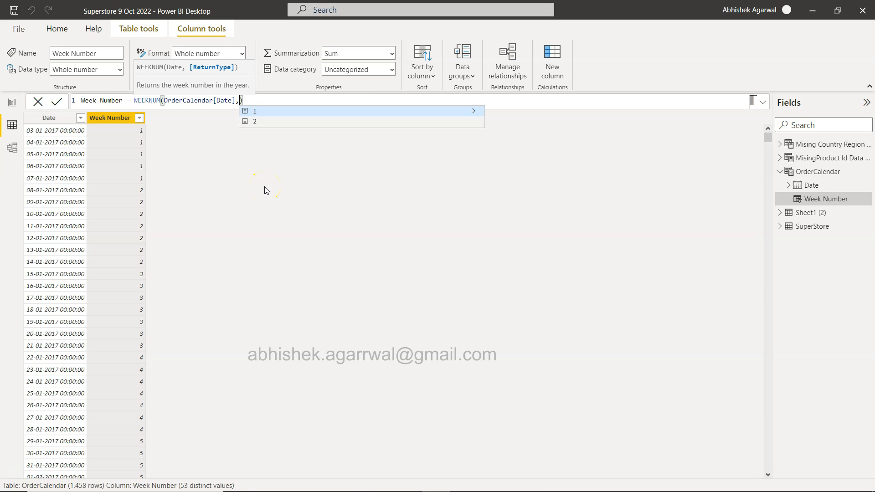